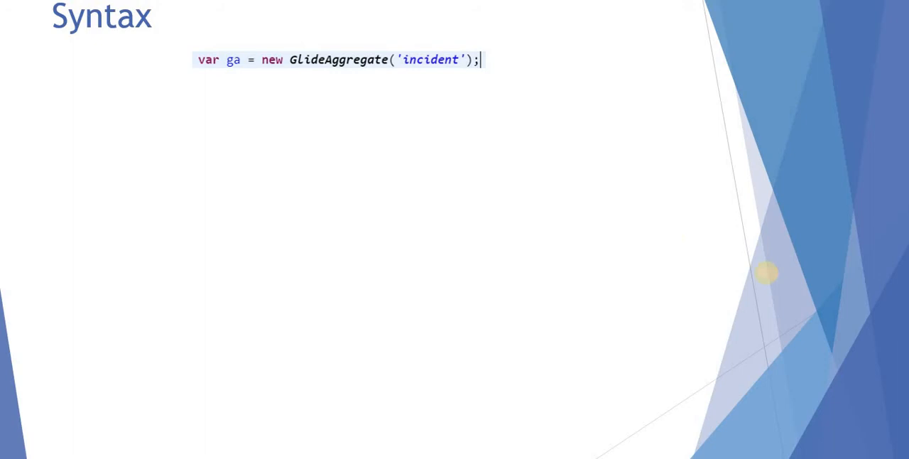
pyautogui.moveTo(249, 64)
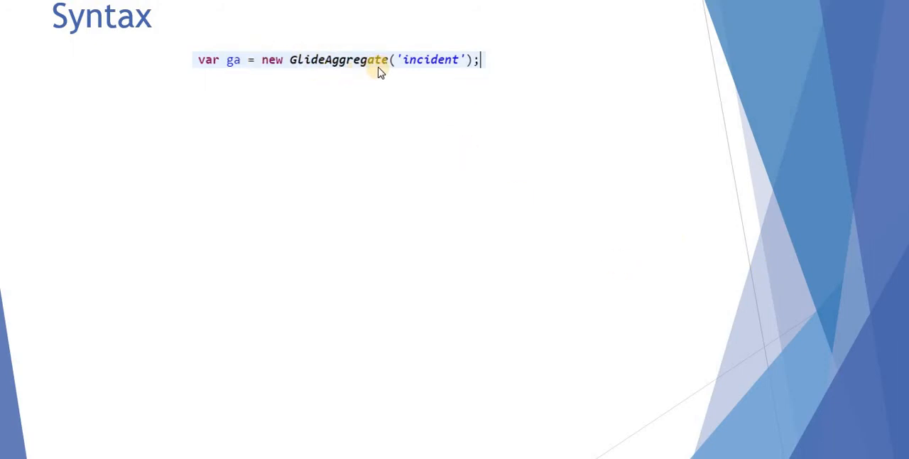
pyautogui.moveTo(423, 75)
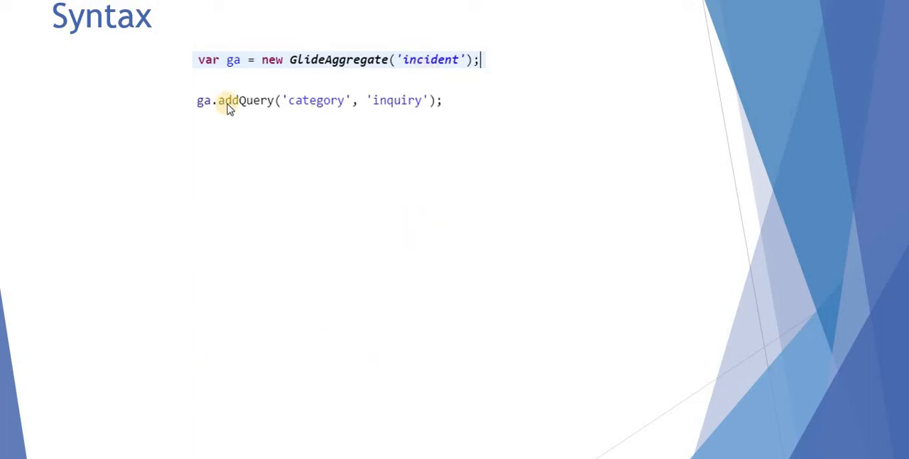
pyautogui.moveTo(323, 108)
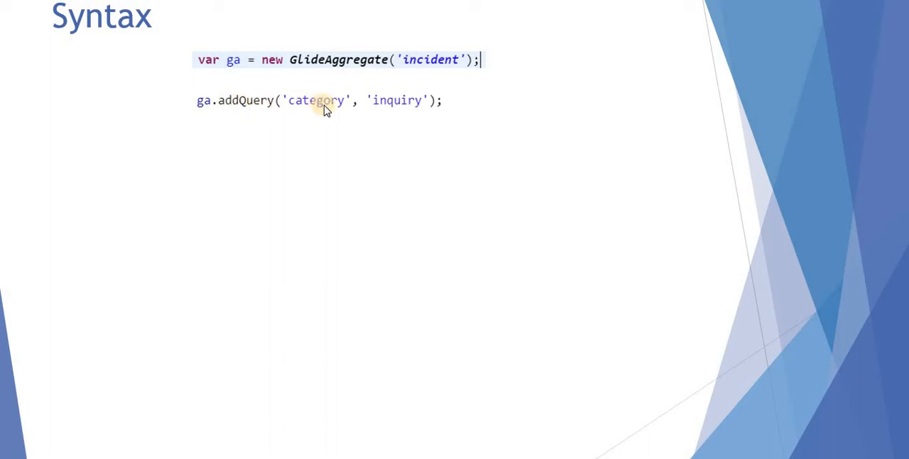
pyautogui.moveTo(368, 110)
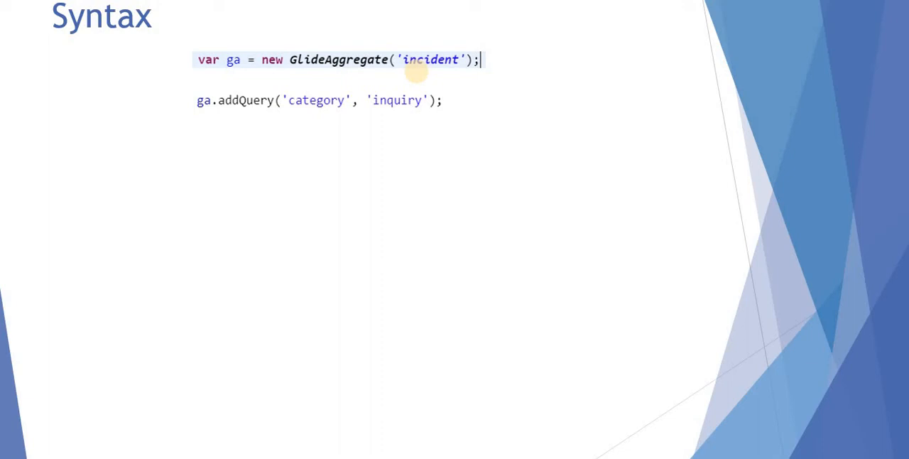
# - Reveal the ga.addAggregate('COUNT', 'category') line on the GlideAggregate Syntax slide
pyautogui.write("ga.addAggregate('COUNT', 'category');")
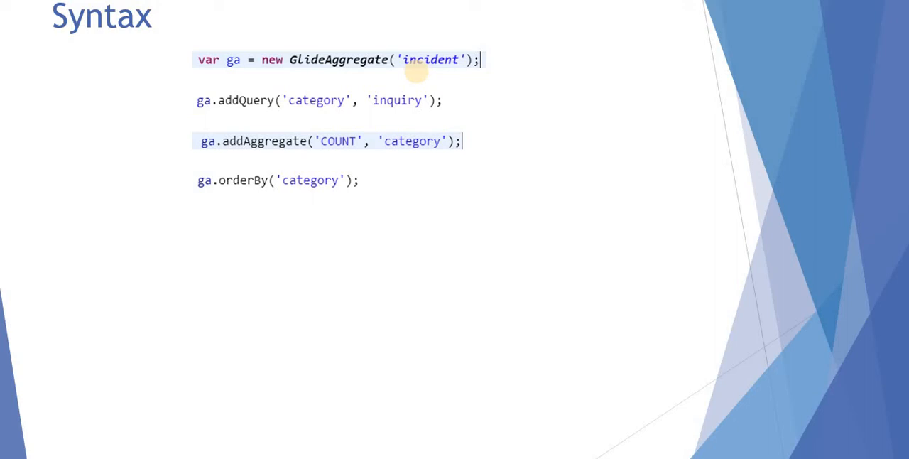
# - Reveal the ga.query() line, then the while(ga.next()) loop and getAggregate count line
pyautogui.write('ga.query();')
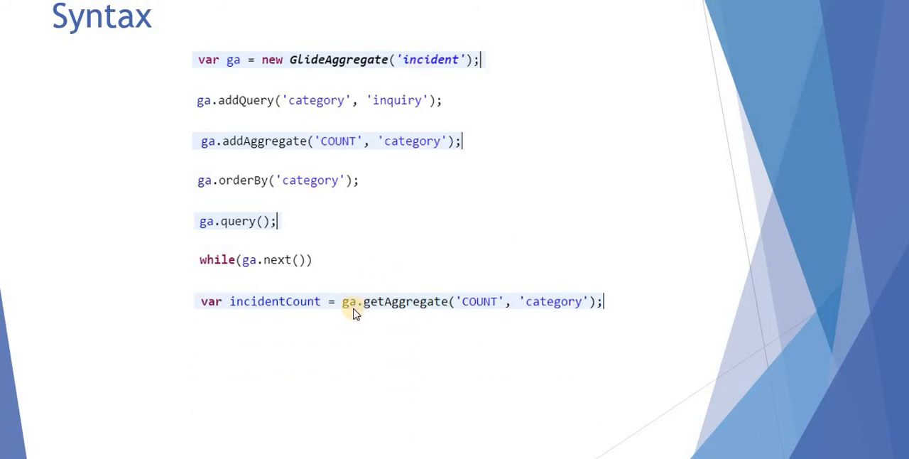
pyautogui.moveTo(505, 323)
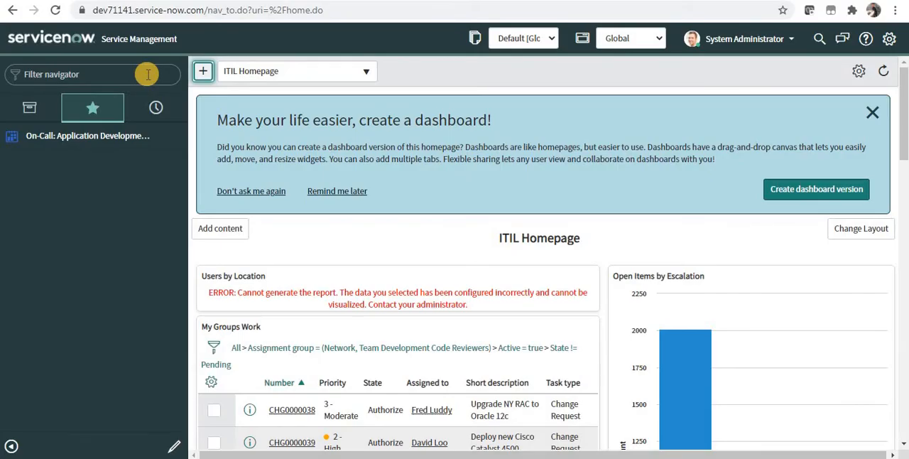
# - Open Scripts - Background via 'back', enter the GlideAggregate incident script, and run it
pyautogui.write('backgr')
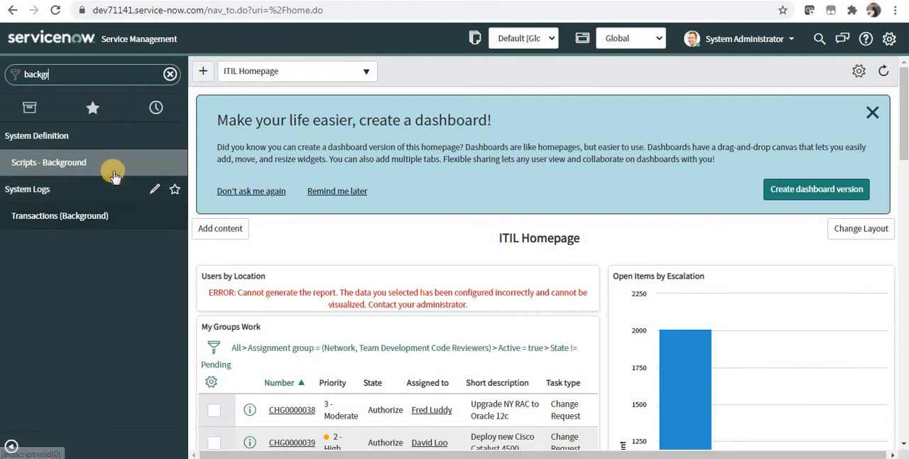
pyautogui.click(49, 162)
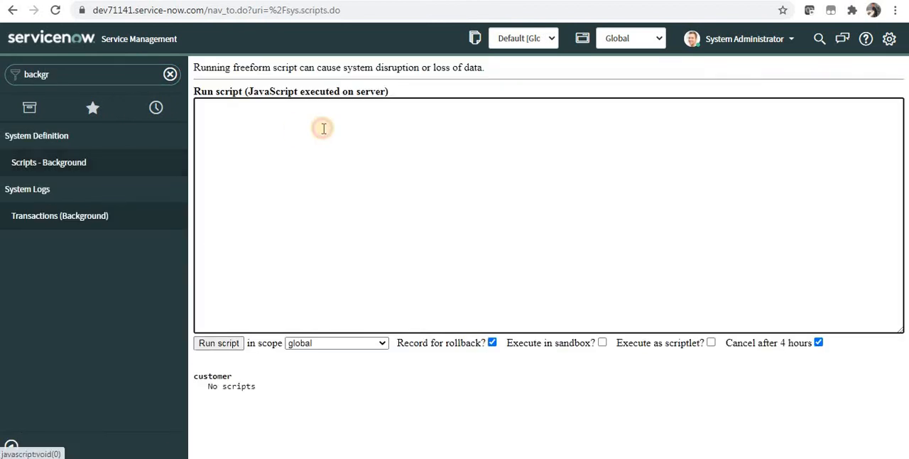
pyautogui.write("var ga = new GlideAggregate('incident');")
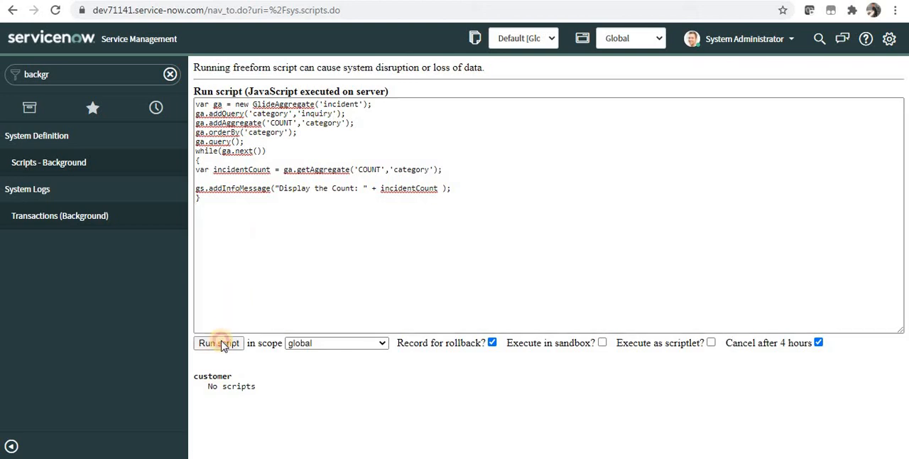
pyautogui.click(218, 342)
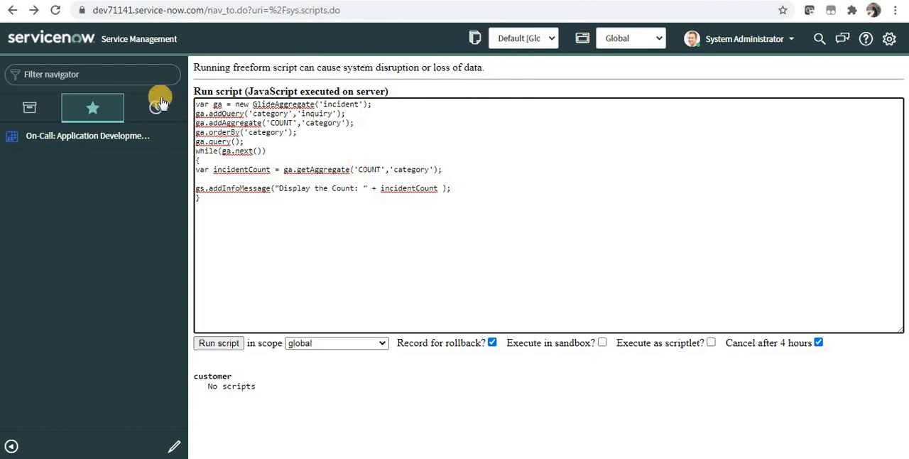
# - Filter incidents to Category Inquiry / Help OR Hardware and copy the encoded query
pyautogui.write('incident')
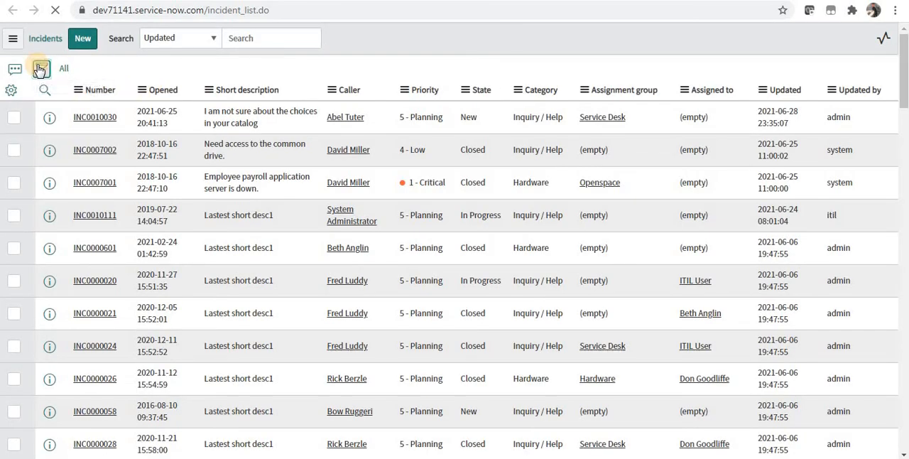
pyautogui.click(40, 68)
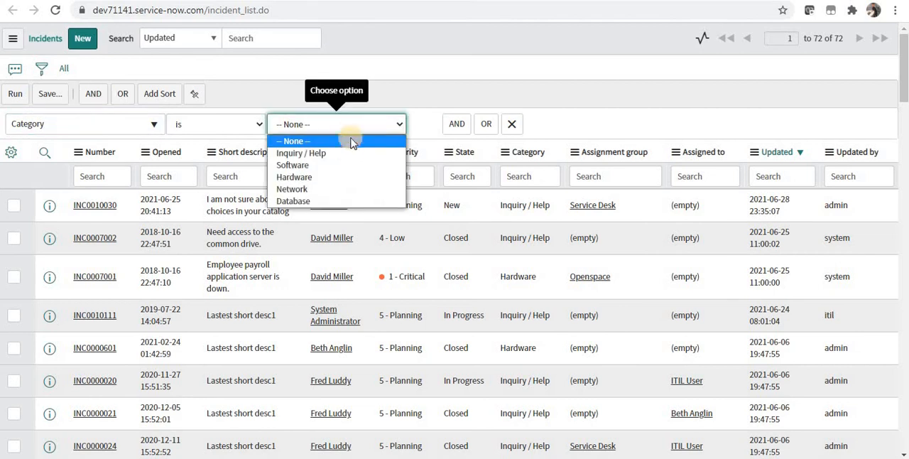
pyautogui.click(300, 153)
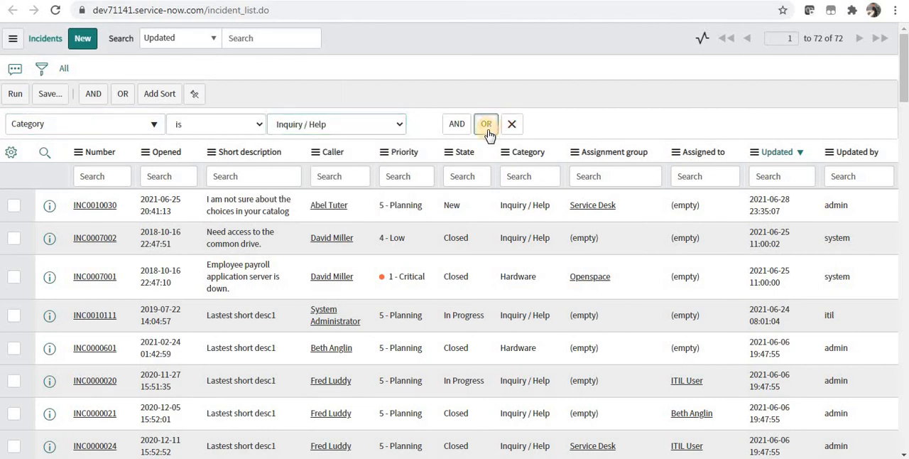
pyautogui.click(487, 124)
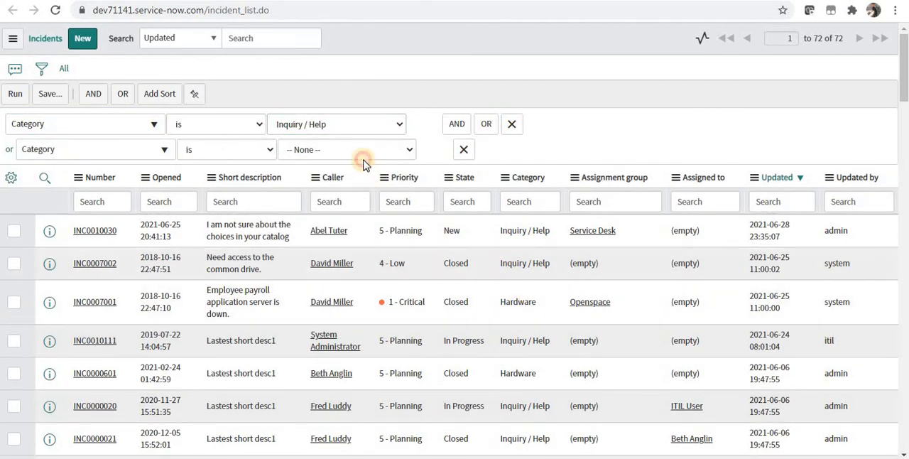
pyautogui.click(346, 149)
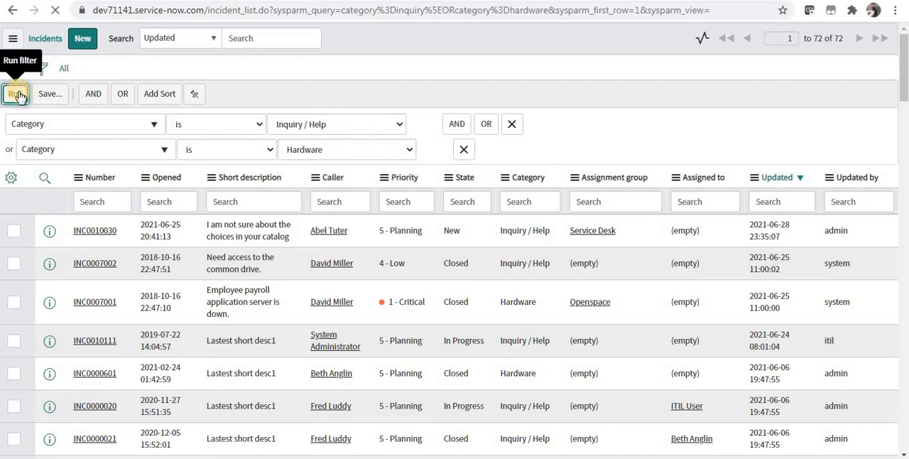
pyautogui.click(16, 93)
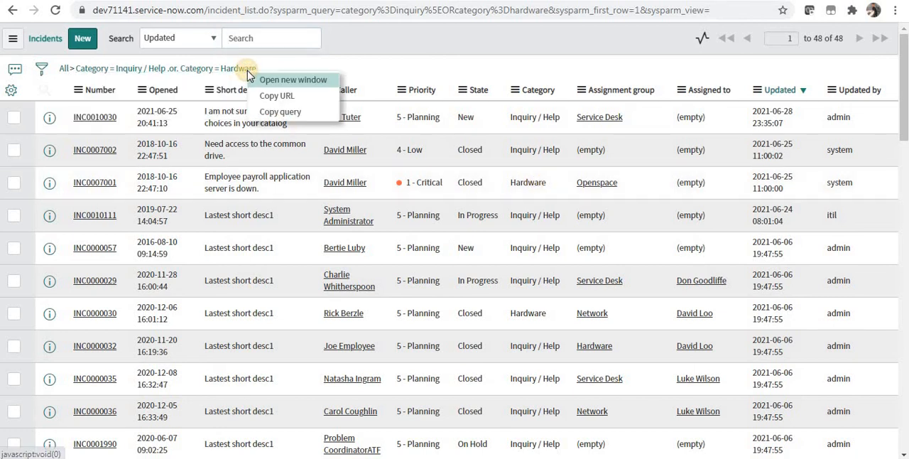
pyautogui.click(277, 95)
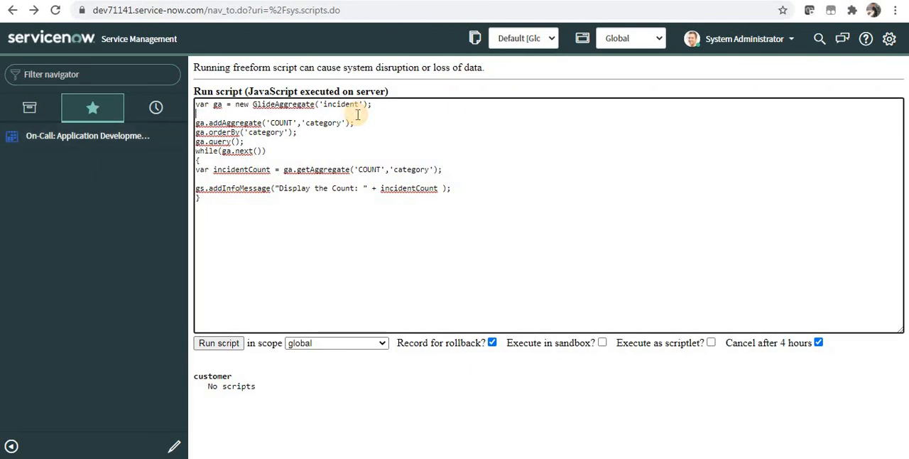
# - Add ga.addEncodedQuery() with the copied query, run the script, and highlight the first count
pyautogui.write('ga.')
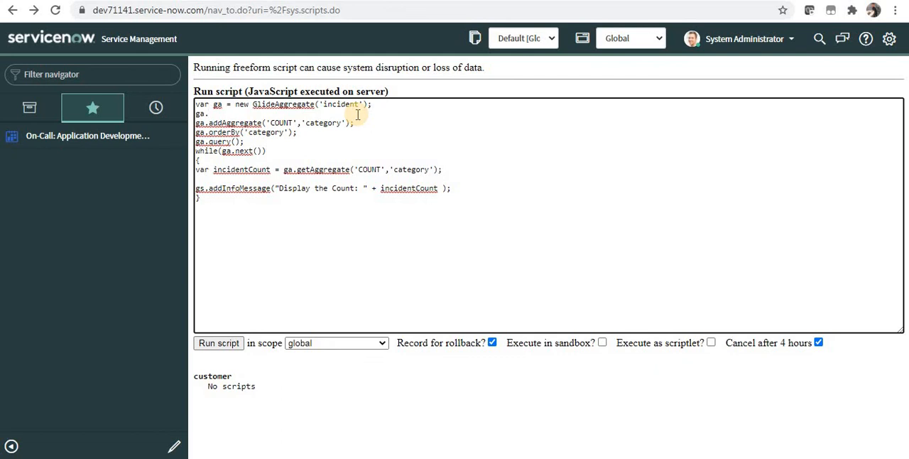
pyautogui.write('add')
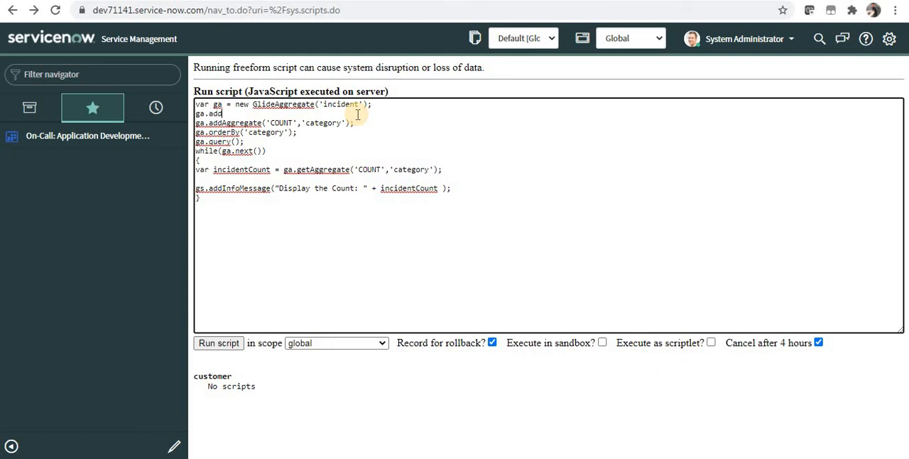
pyautogui.write('Encoded')
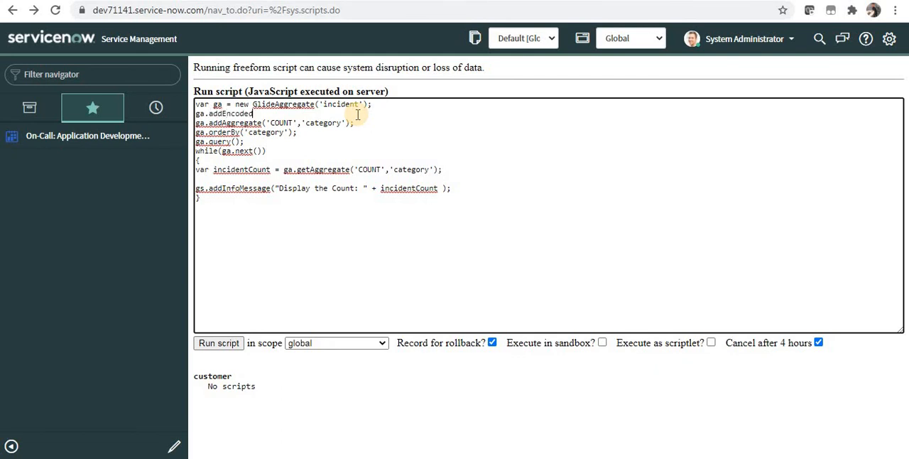
pyautogui.write("Query('category=inquiry^ORcategory=hardware")
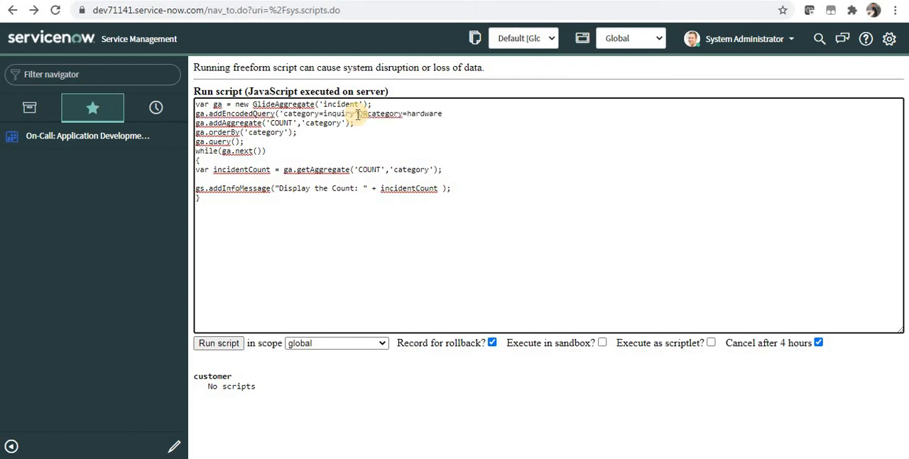
pyautogui.write("');")
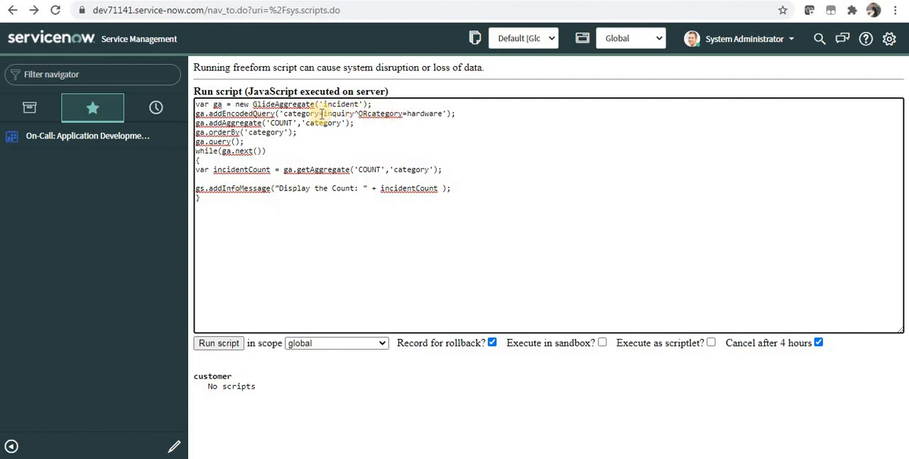
pyautogui.moveTo(323, 113); pyautogui.dragTo(444, 114)
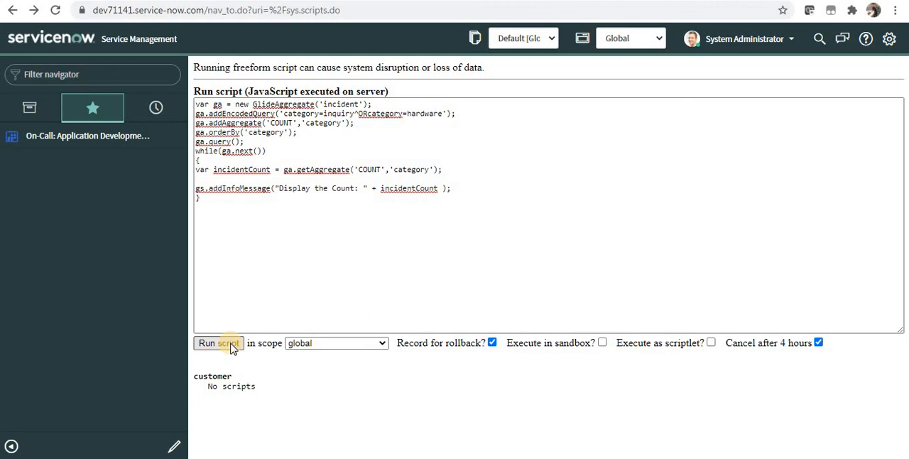
pyautogui.click(218, 342)
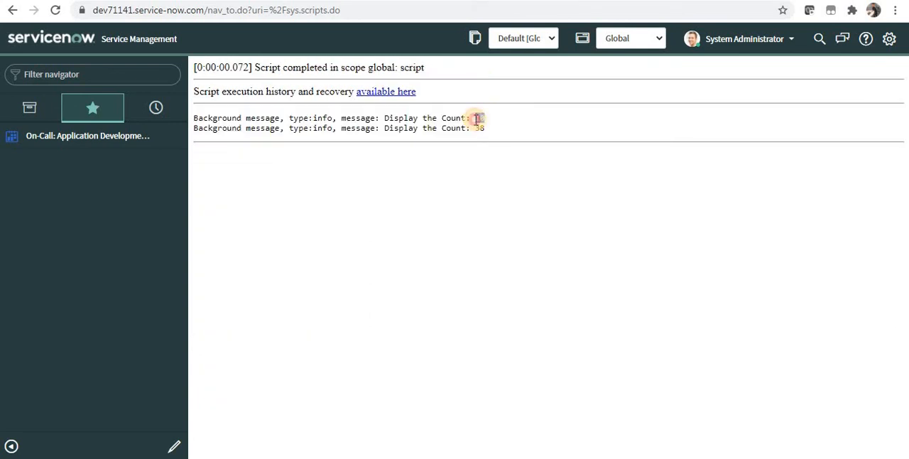
pyautogui.doubleClick(479, 118)
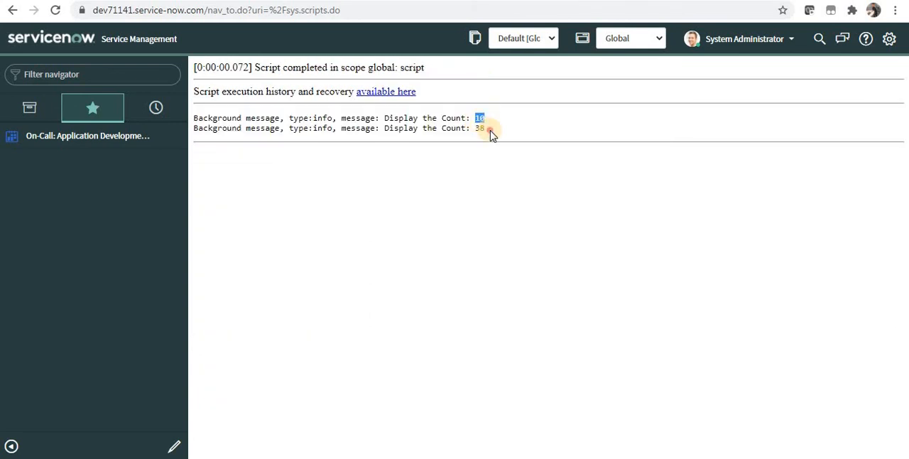